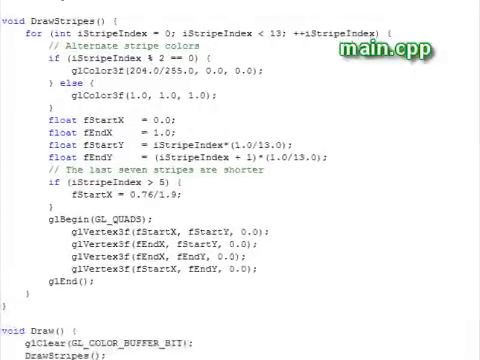
scroll("up", 3)
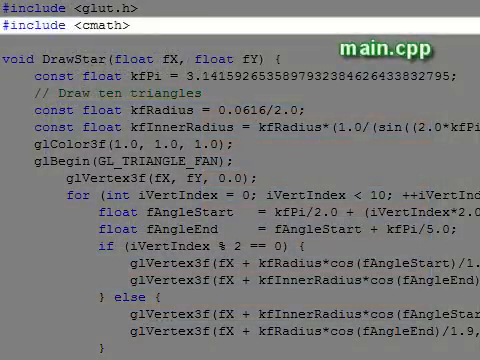
scroll("down", 3)
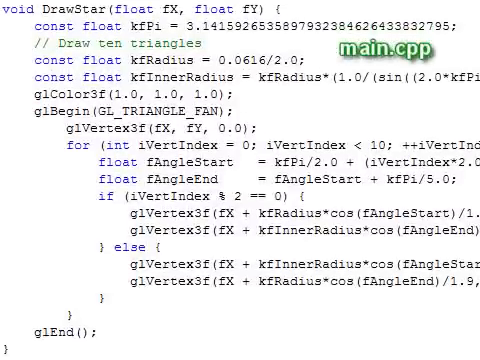
scroll("up", 3)
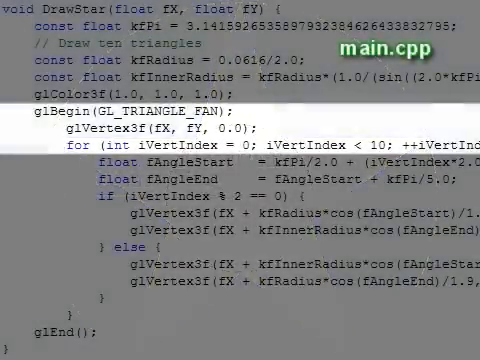
scroll("right", 3)
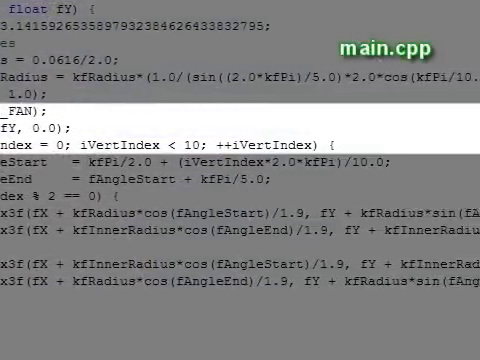
scroll("right", 3)
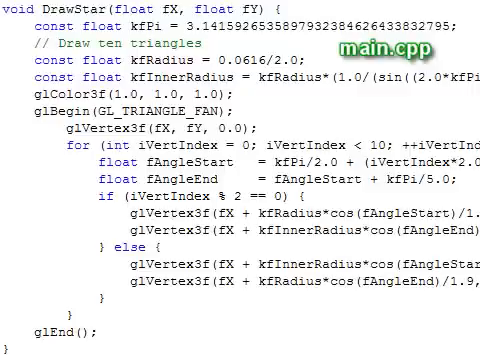
scroll("down", 3)
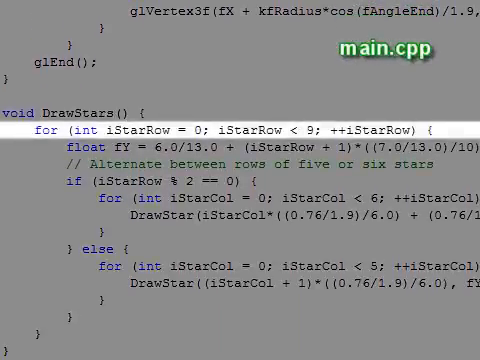
scroll("right", 3)
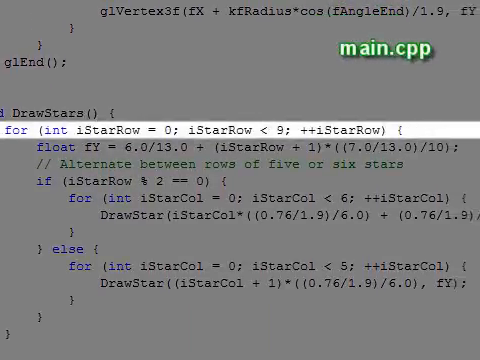